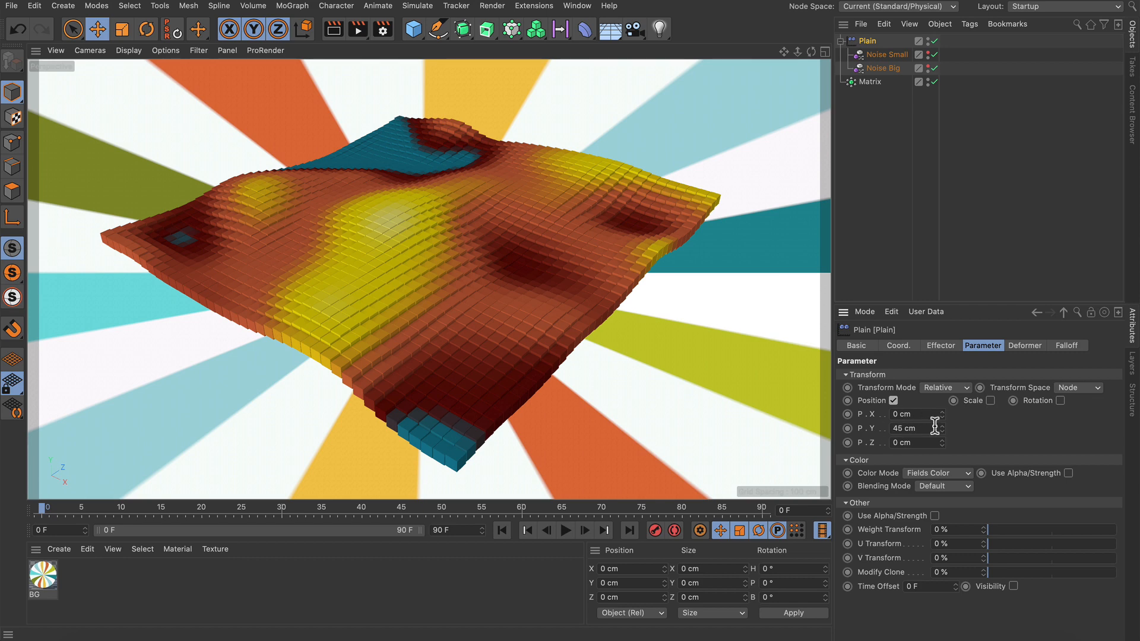
Show the Plain effector's falloff fields, toggle Colorizer and Noise Small off then back on, and start playback
click(1066, 346)
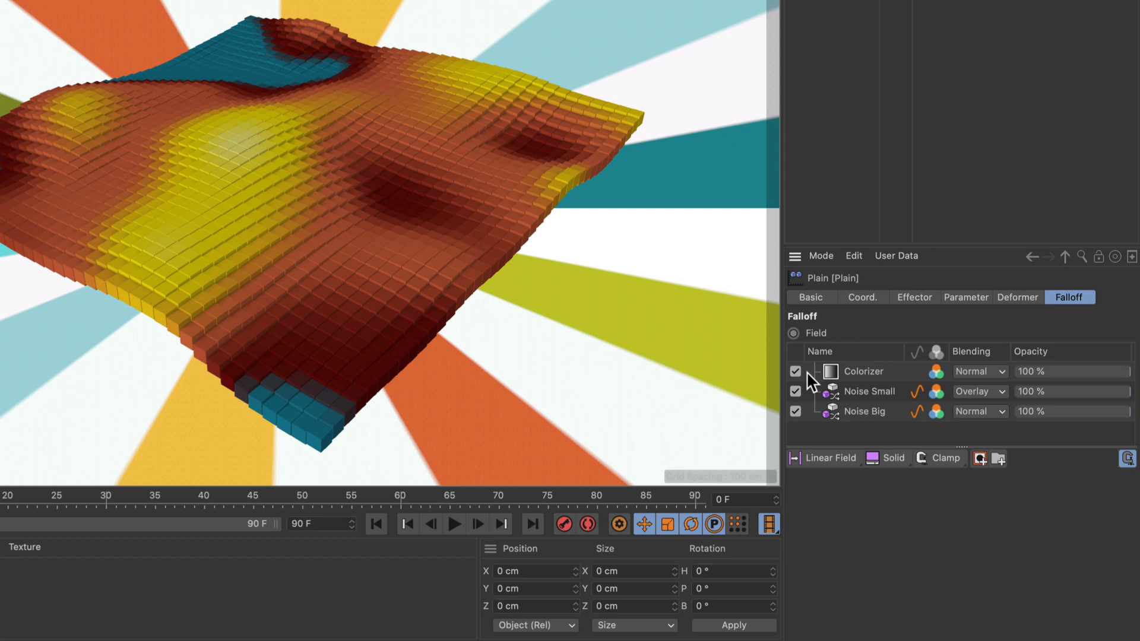
click(795, 372)
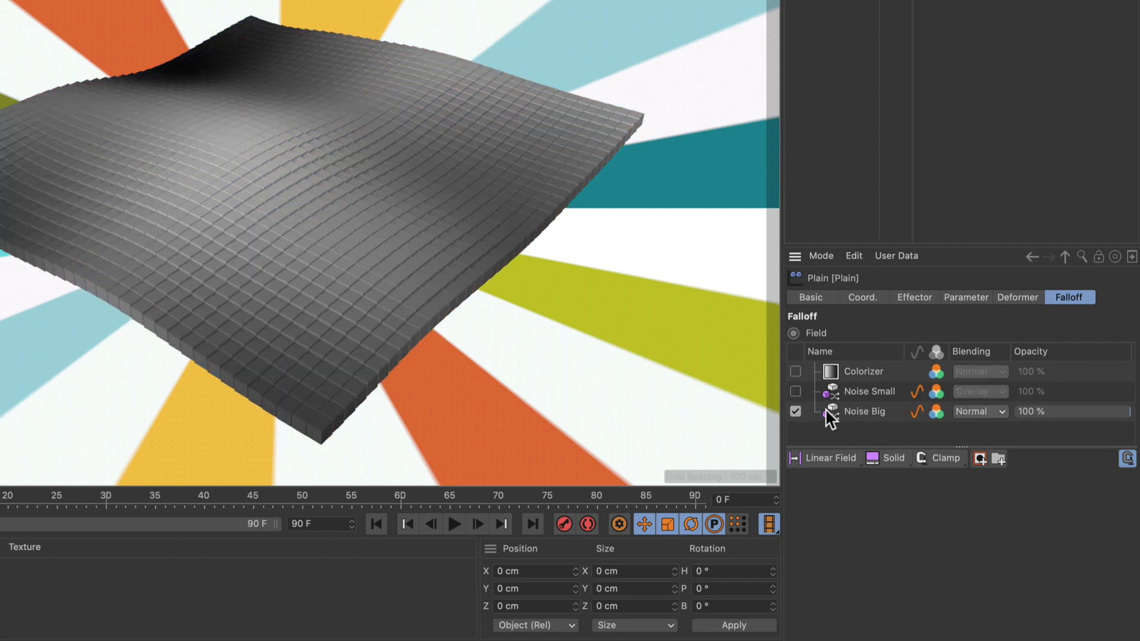
click(795, 391)
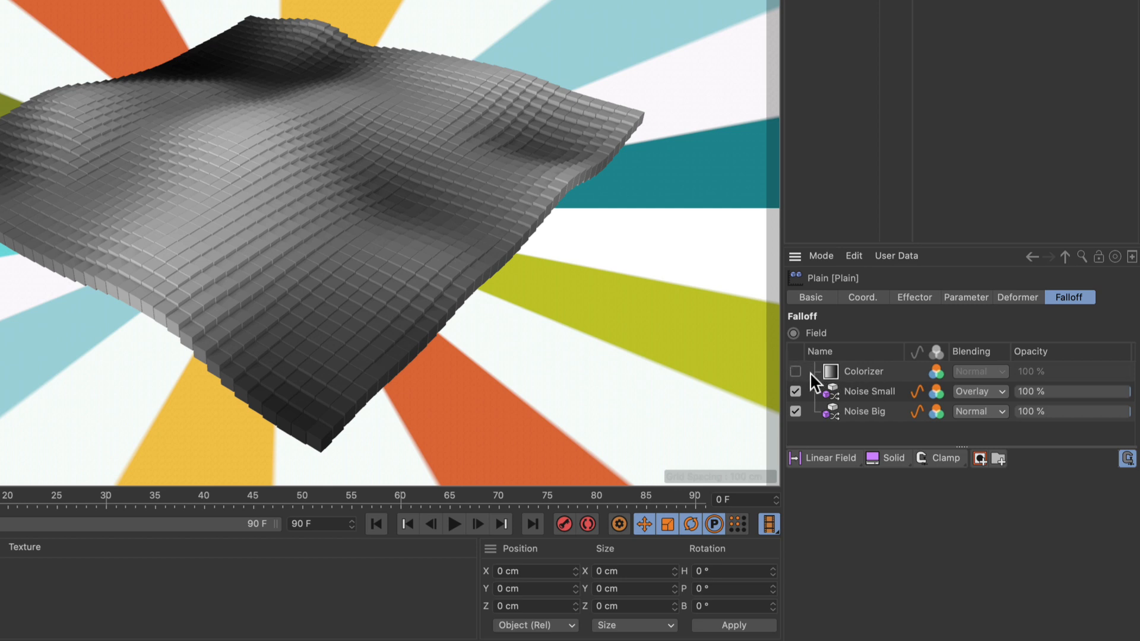
click(794, 371)
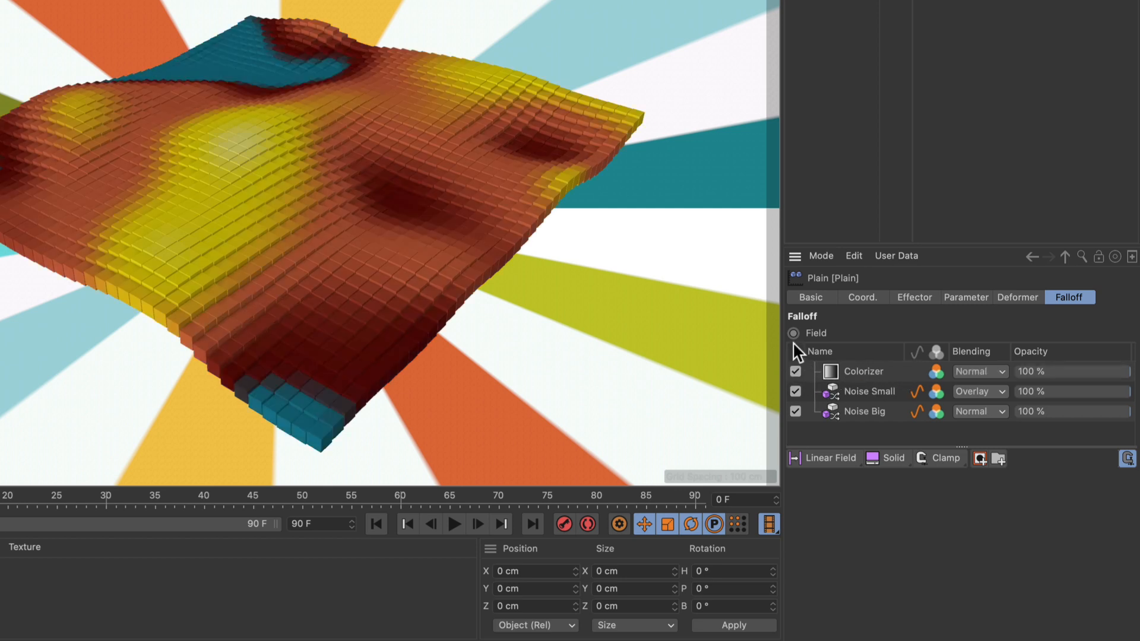
click(453, 523)
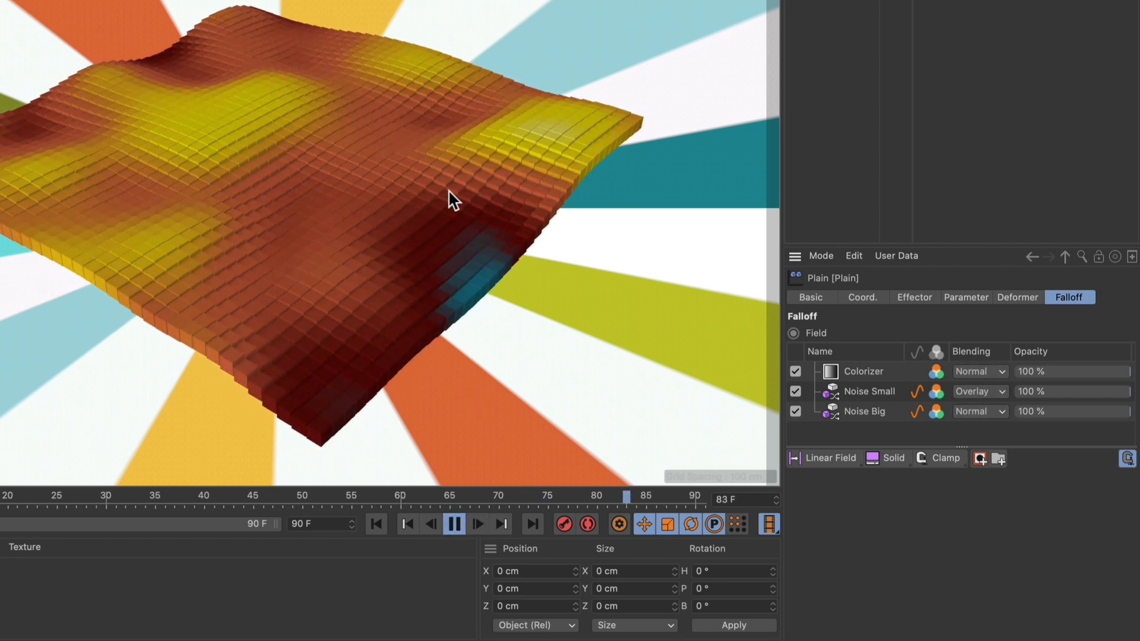
click(453, 523)
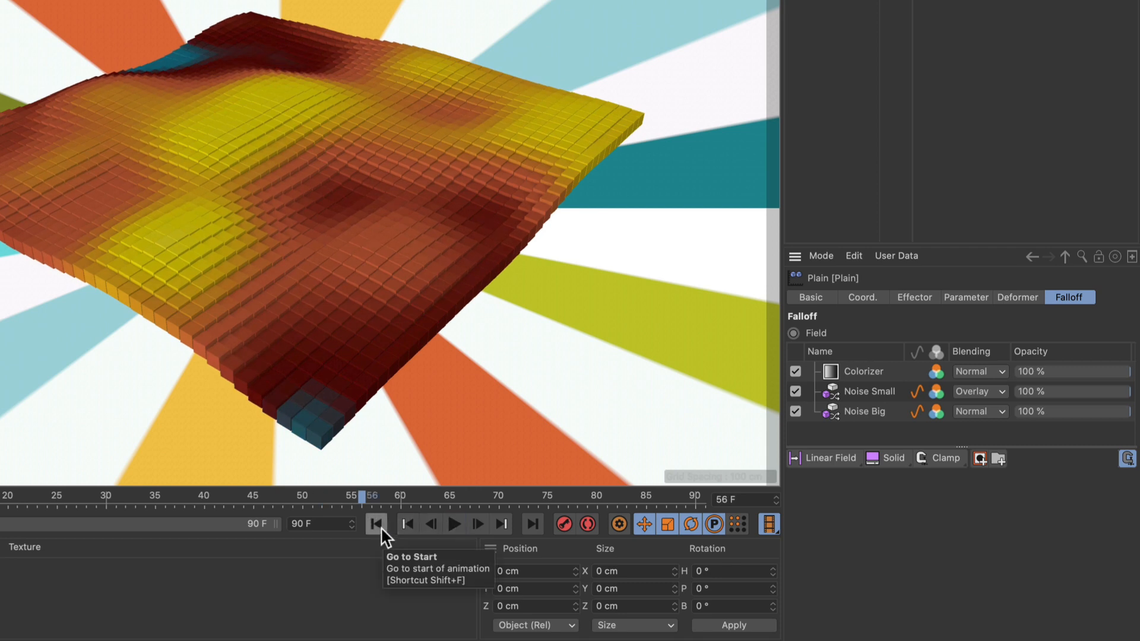
click(376, 523)
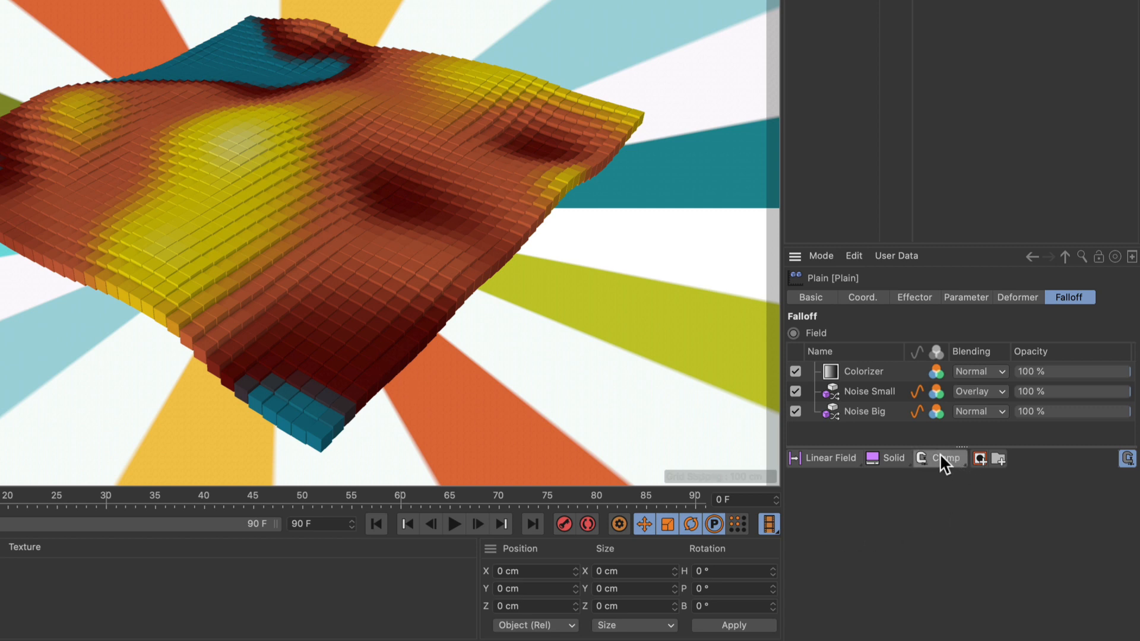
Add a Quantize modifier layer above the falloff fields to break the plane into stepped terraces
click(938, 459)
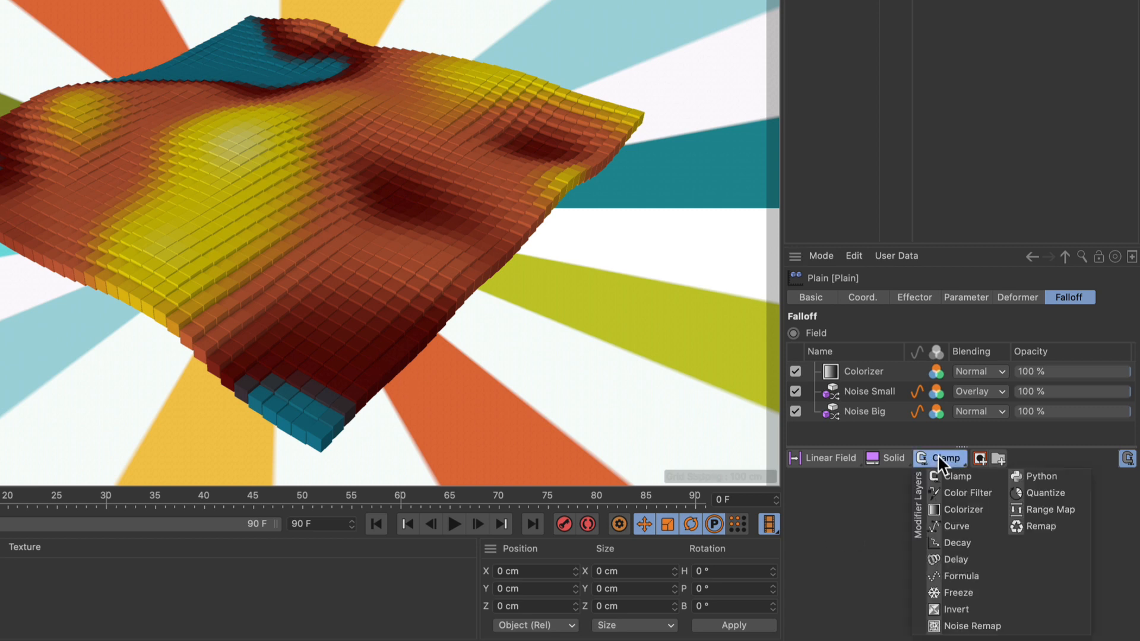
mouse_move(1047, 493)
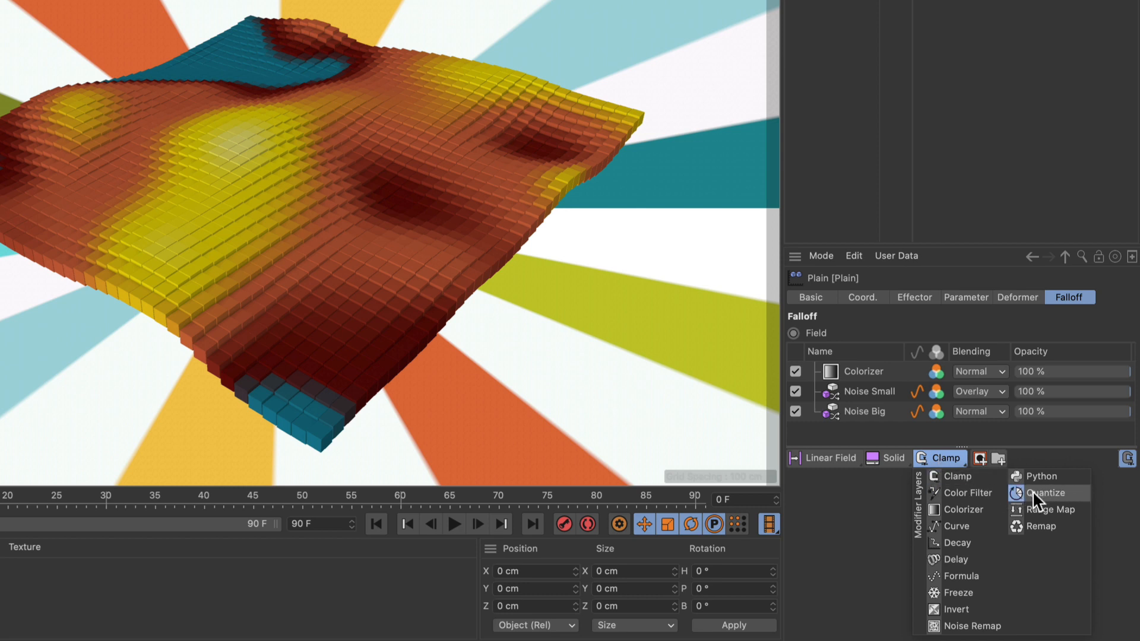
click(1046, 493)
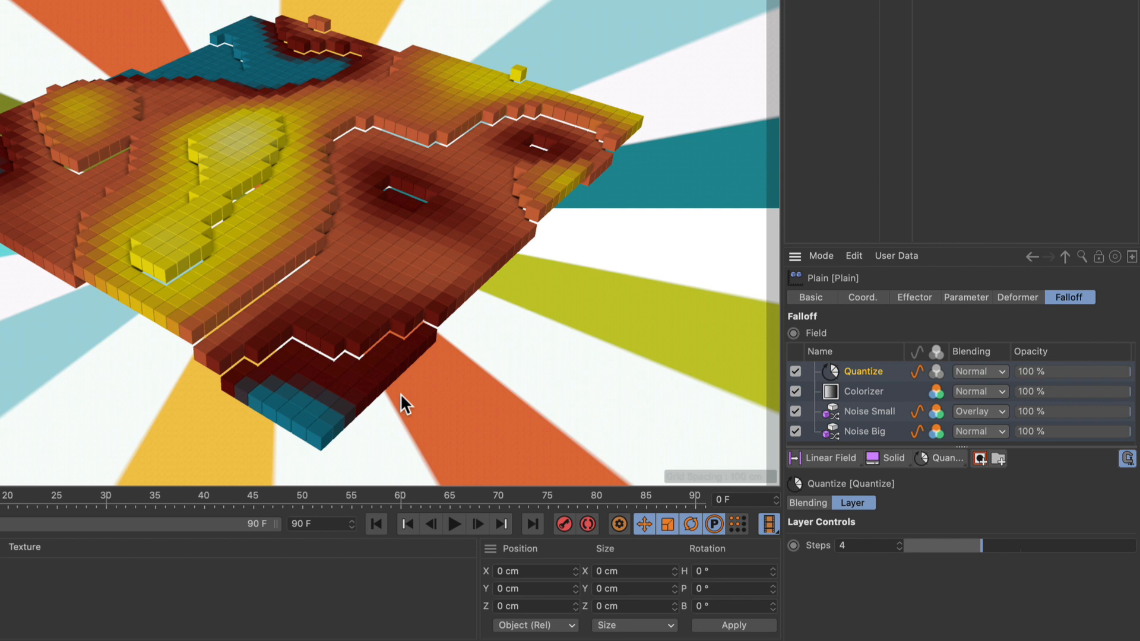
mouse_move(283, 373)
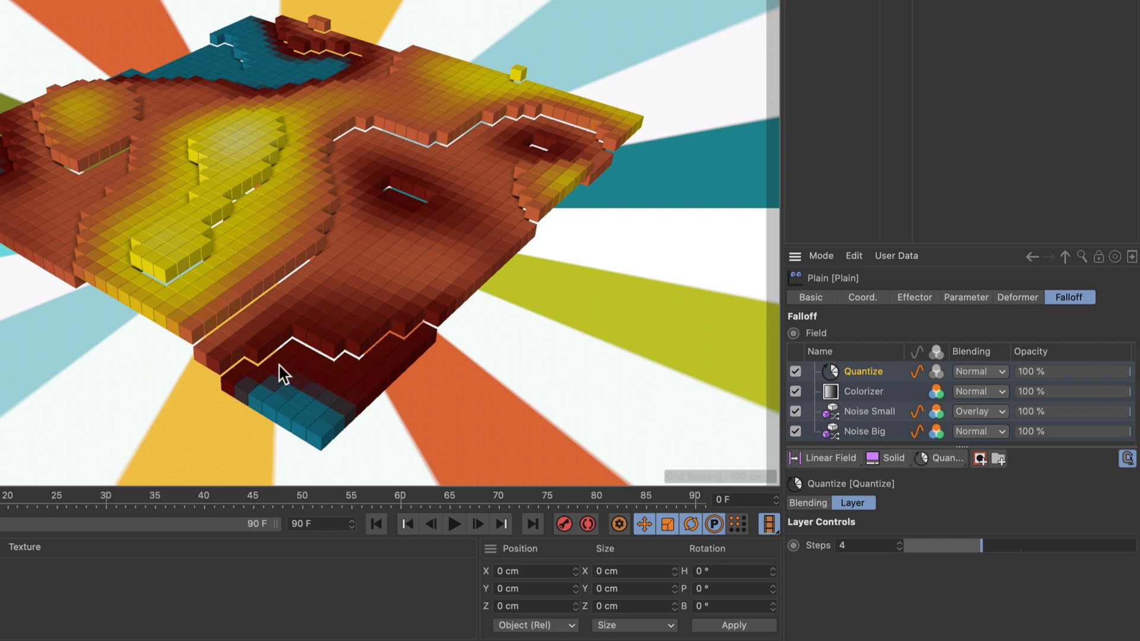
mouse_move(727, 486)
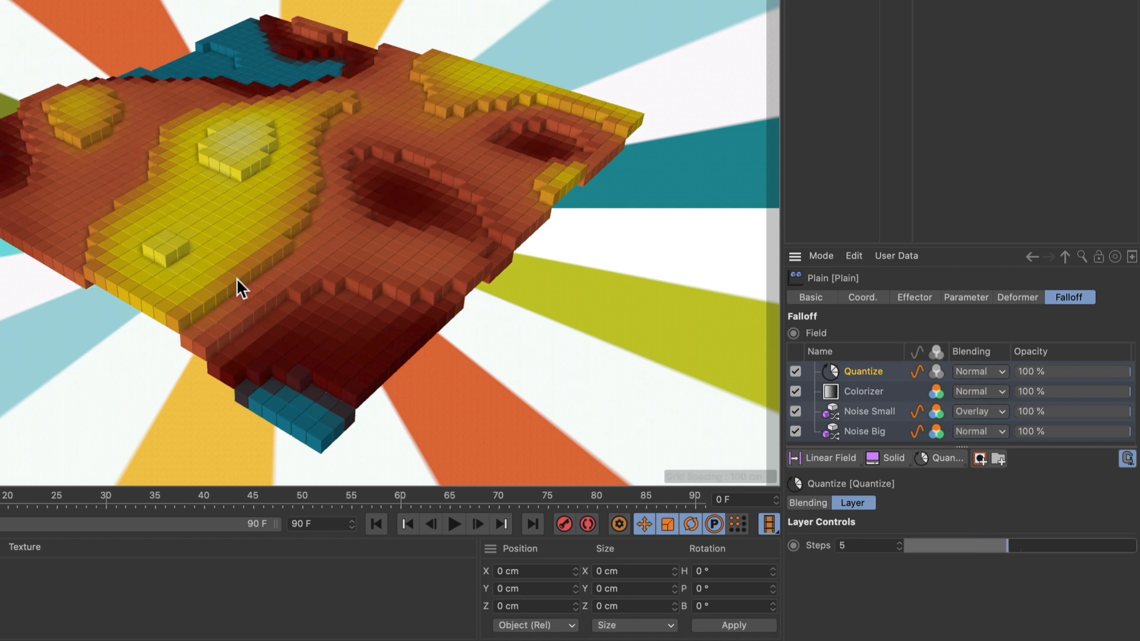
mouse_move(385, 356)
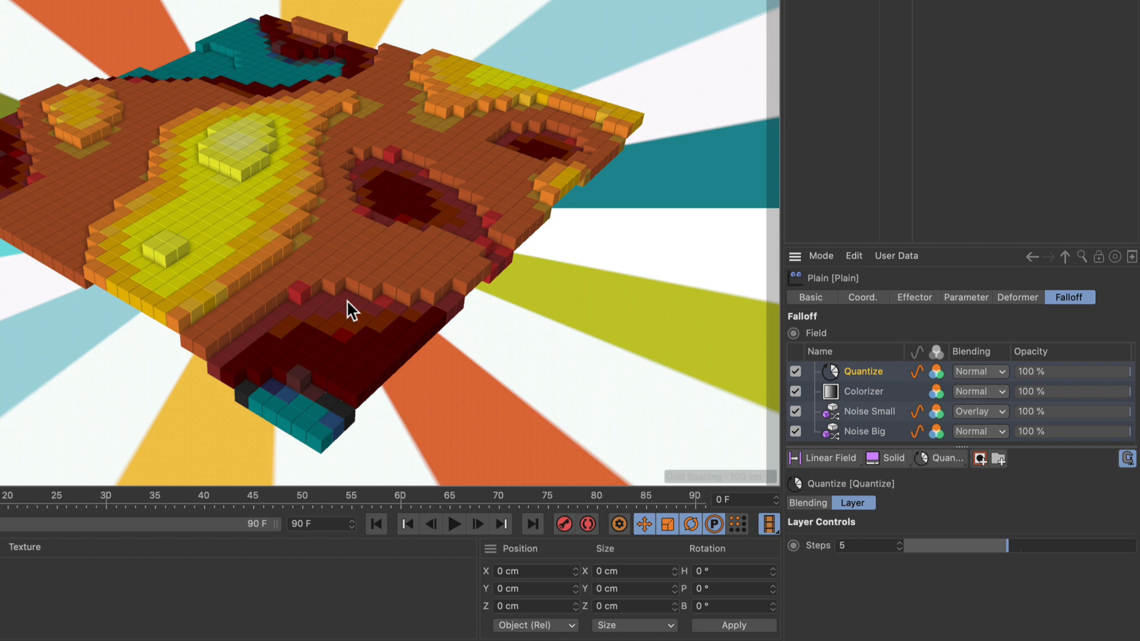
mouse_move(873, 384)
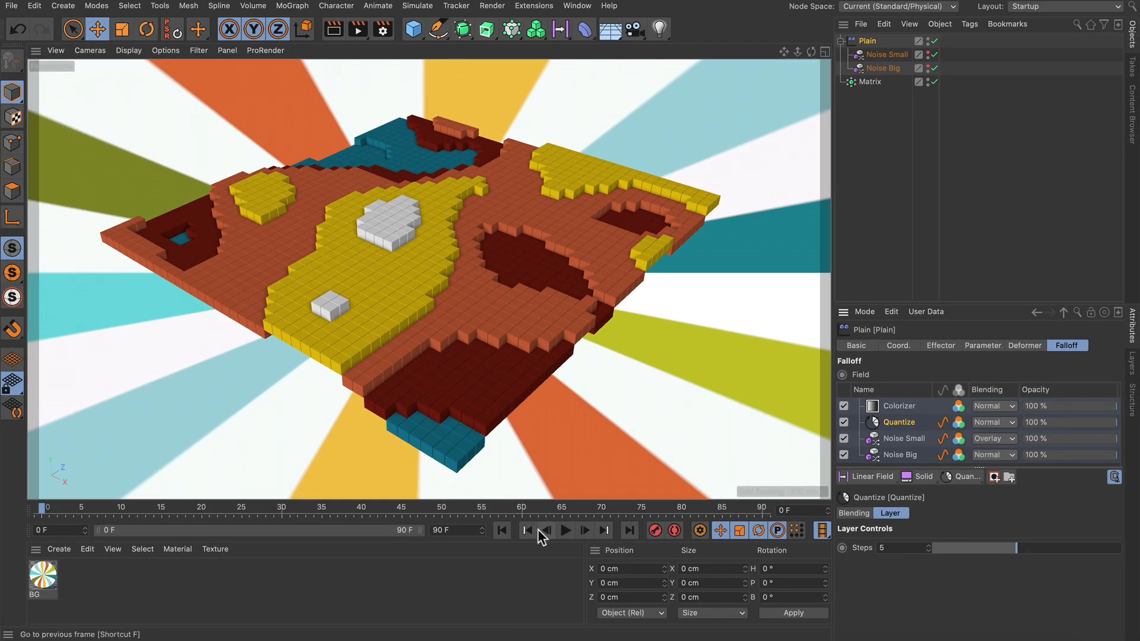
Play the animation of the quantized terraces and colour bands
click(565, 529)
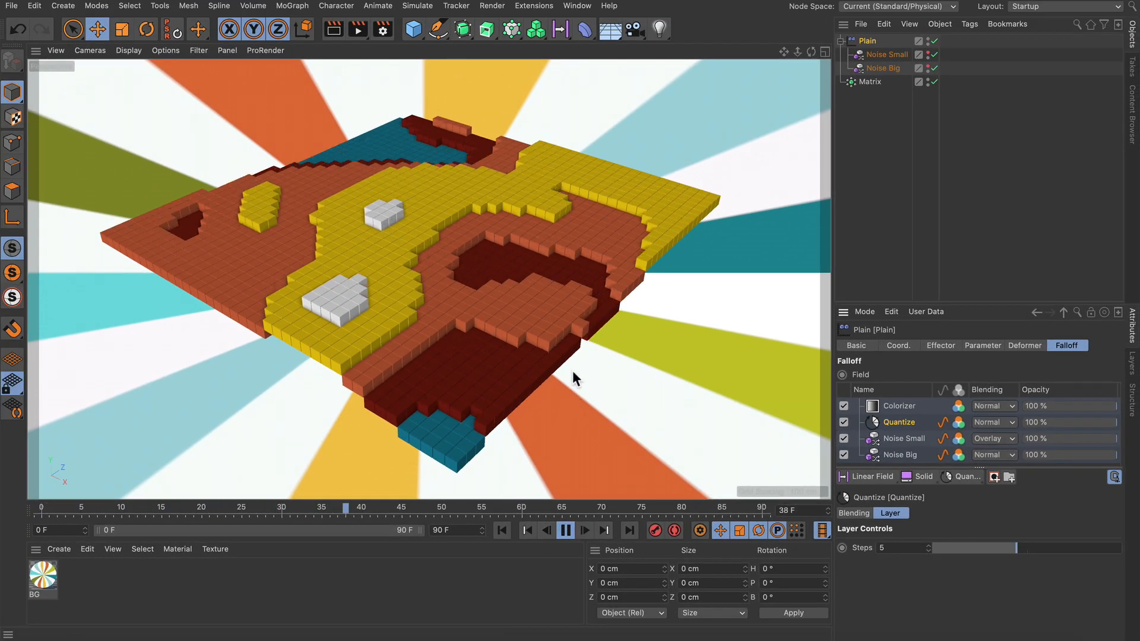